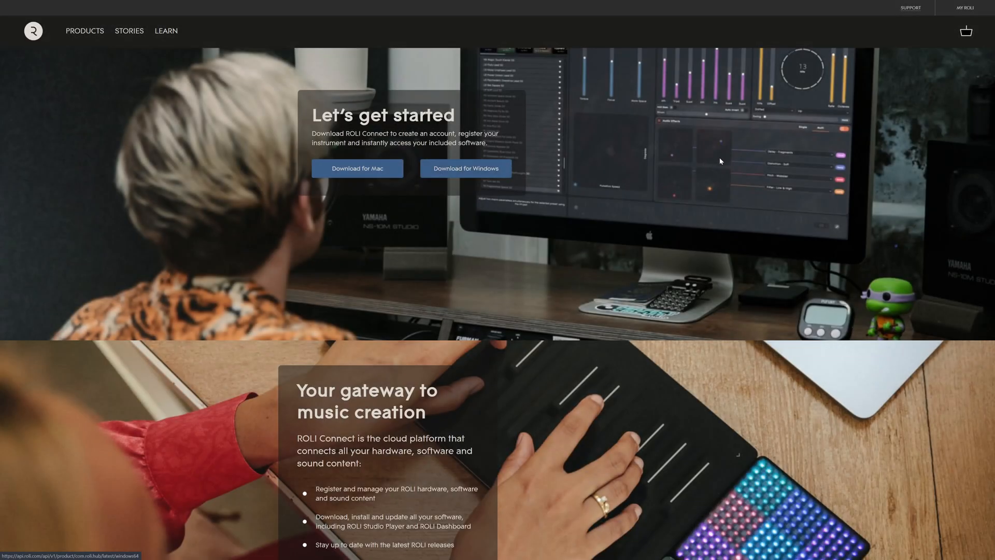
Step: Start the ROLI Connect download for Windows
left_click(967, 8)
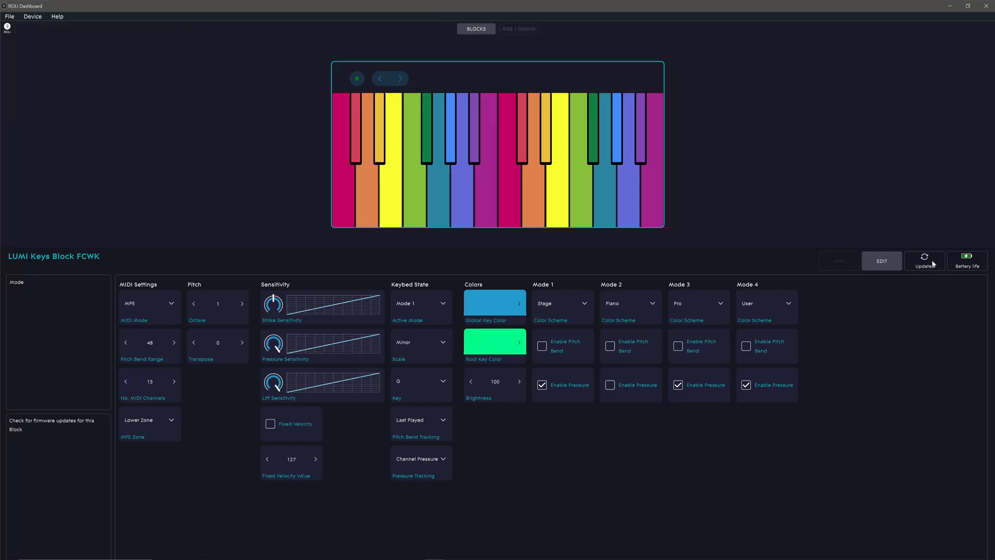
Step: Run the BLOCKS firmware update check and dismiss the 'up to date' message
left_click(924, 260)
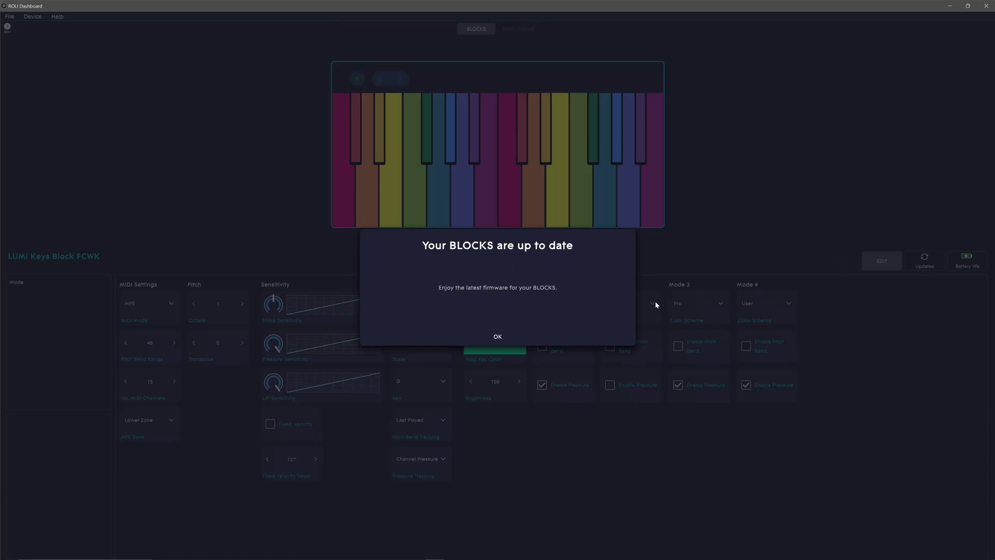
left_click(498, 336)
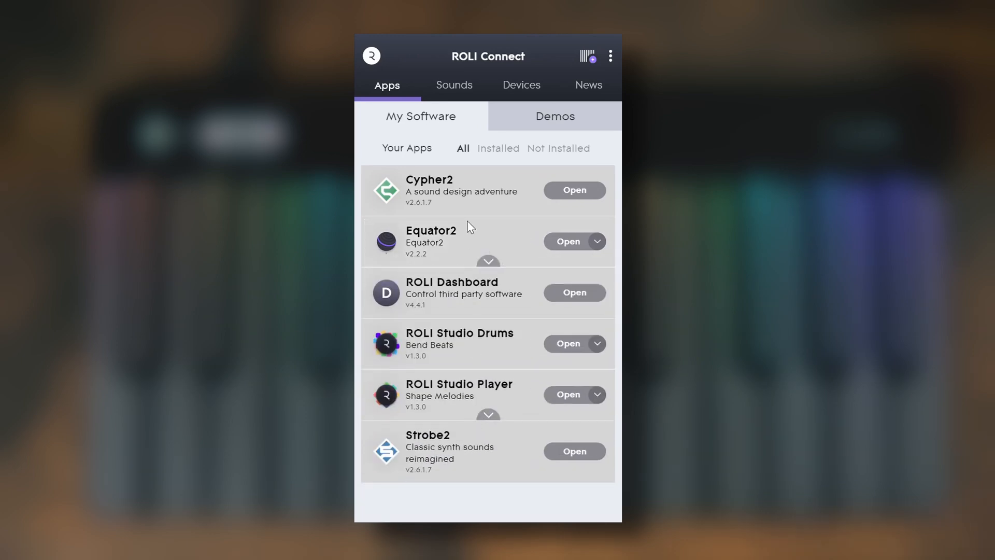
Step: Browse the Sounds and Devices tabs in ROLI Connect, then select LUMI Keys SE
left_click(454, 84)
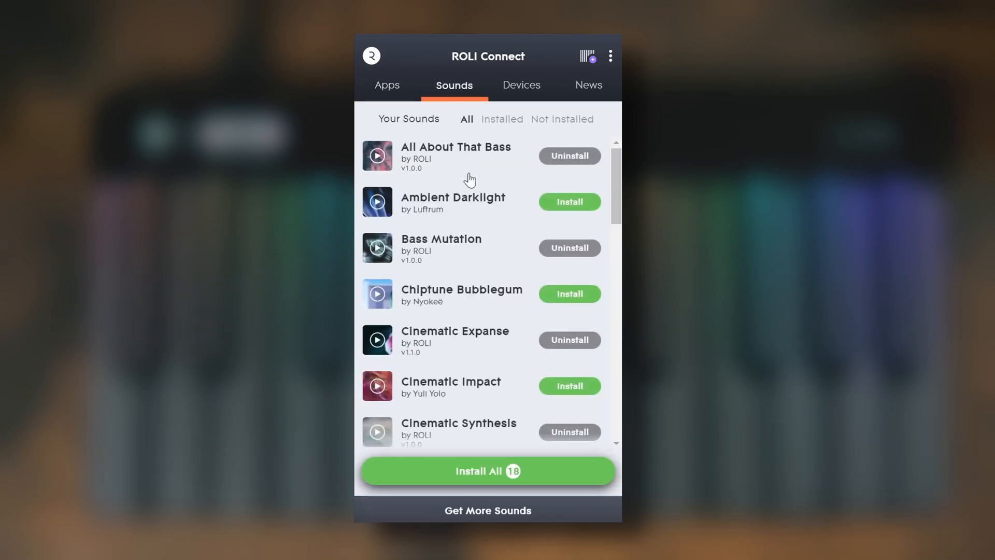
mouse_move(520, 99)
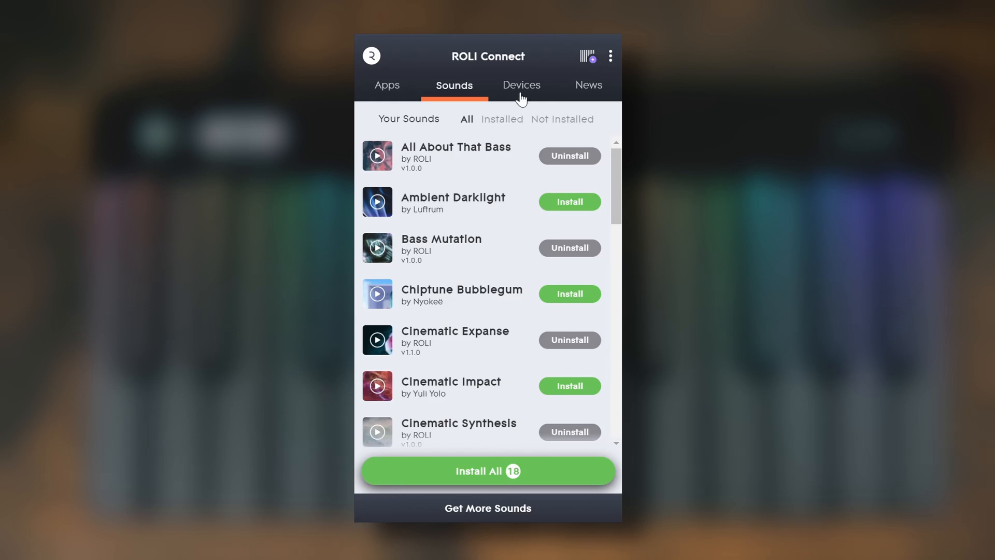
left_click(521, 85)
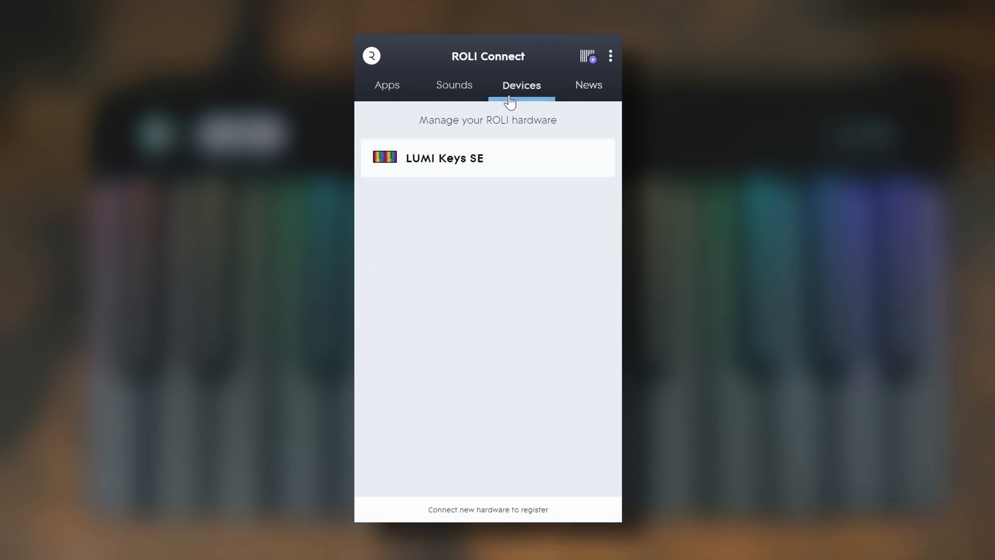
left_click(387, 85)
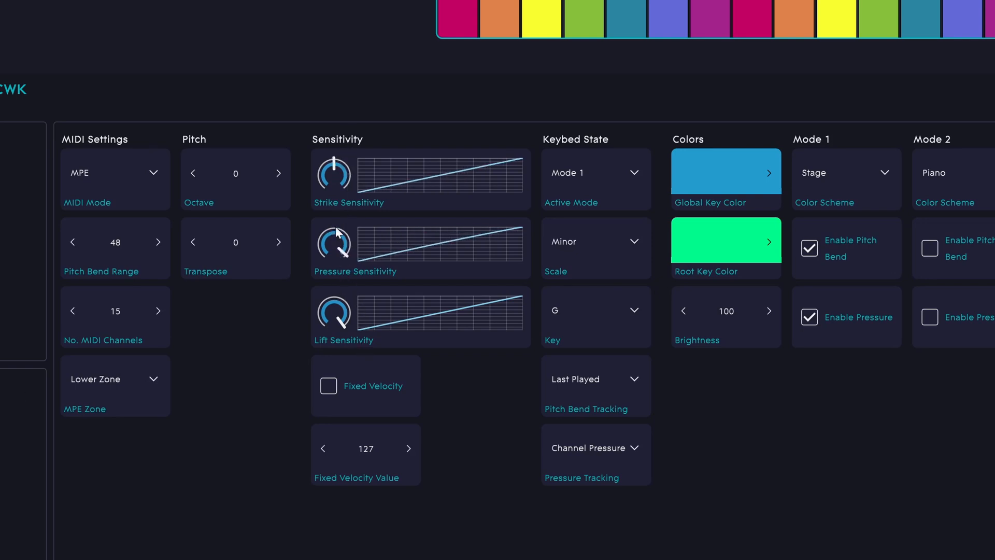
mouse_move(342, 312)
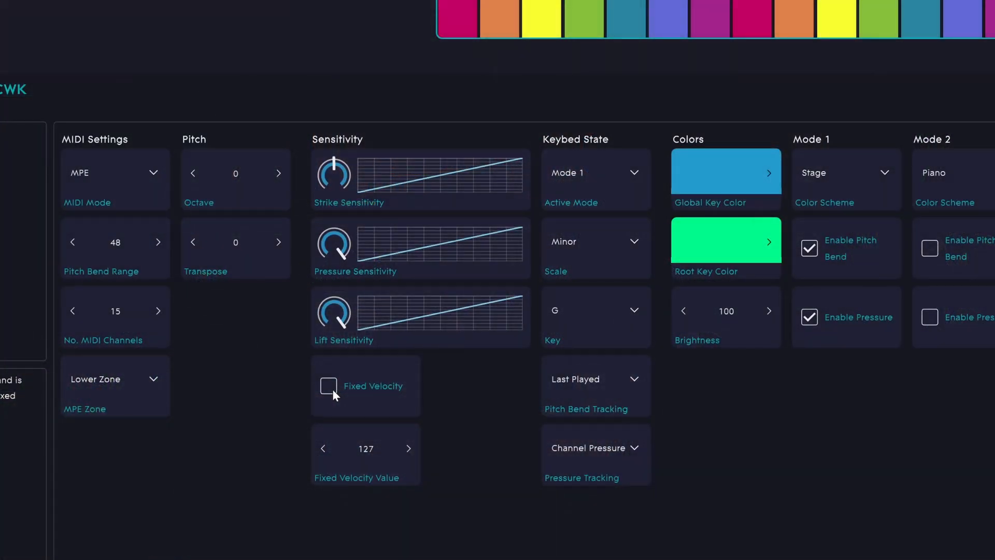
Step: Toggle Fixed Velocity on the LUMI Keys Block
left_click(329, 386)
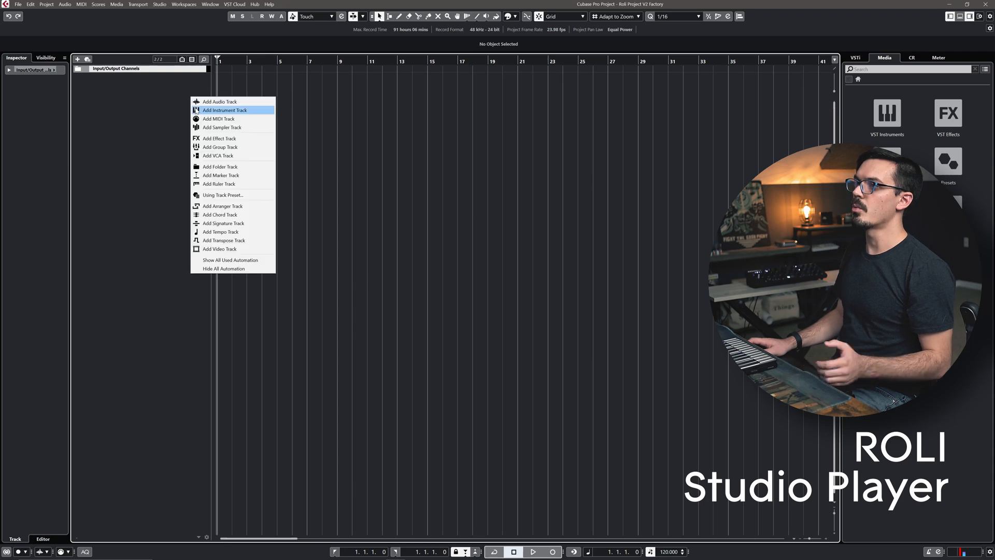
Step: Add a ROLI Studio Player instrument track, search 'string', and load String and Horns
left_click(224, 110)
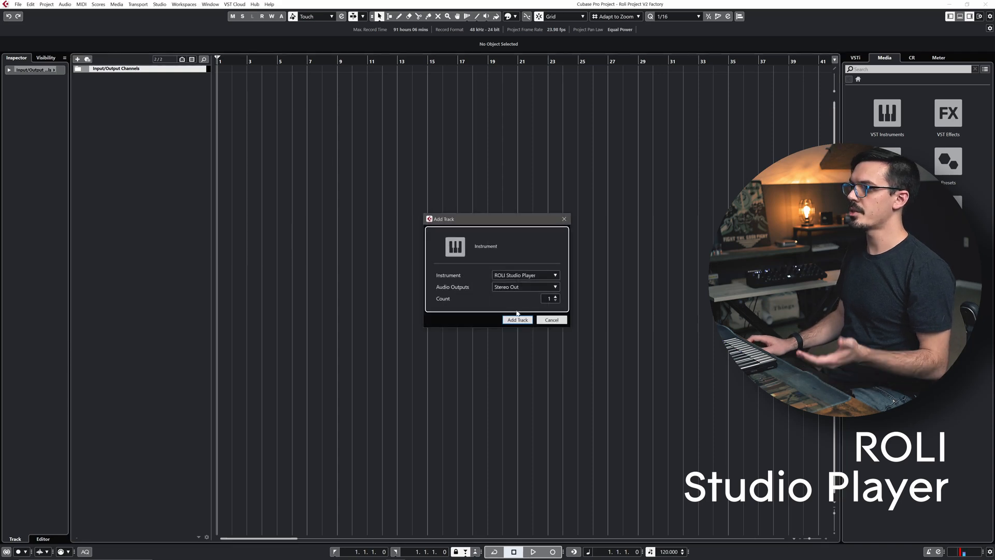
left_click(518, 319)
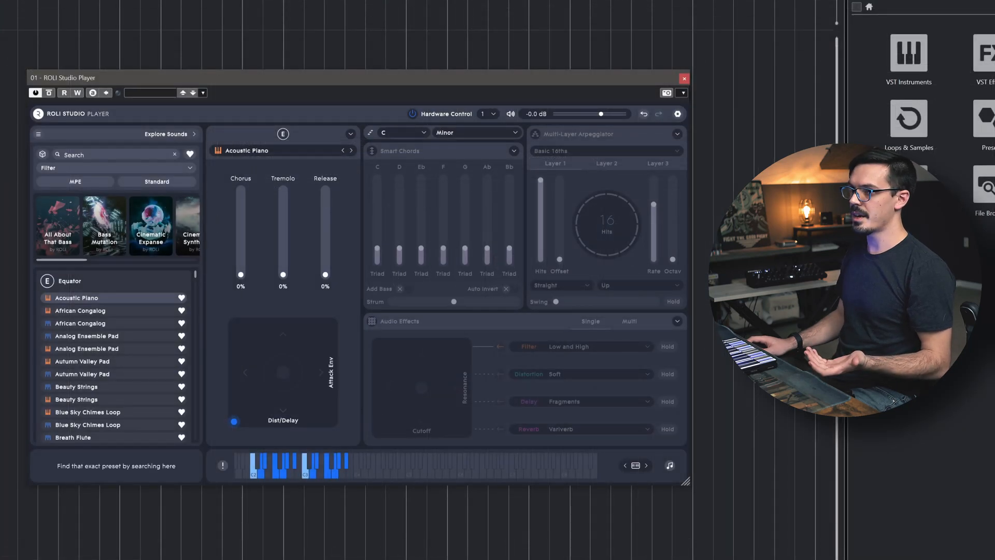
left_click(103, 154)
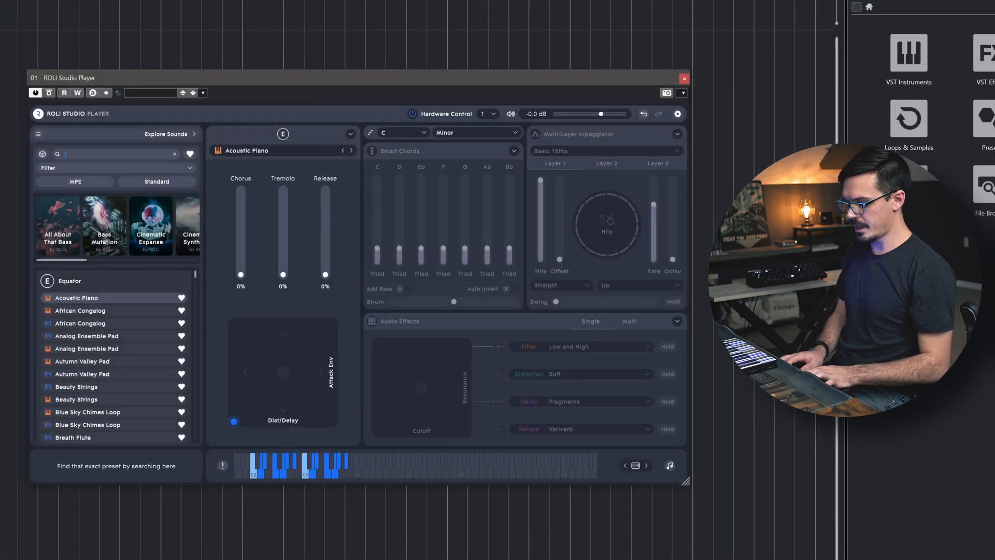
type("string")
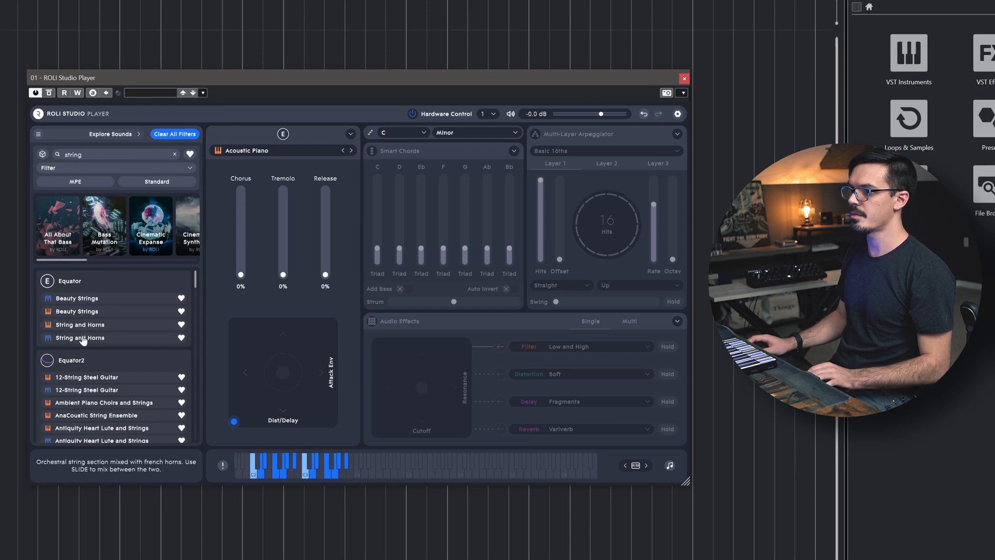
left_click(79, 337)
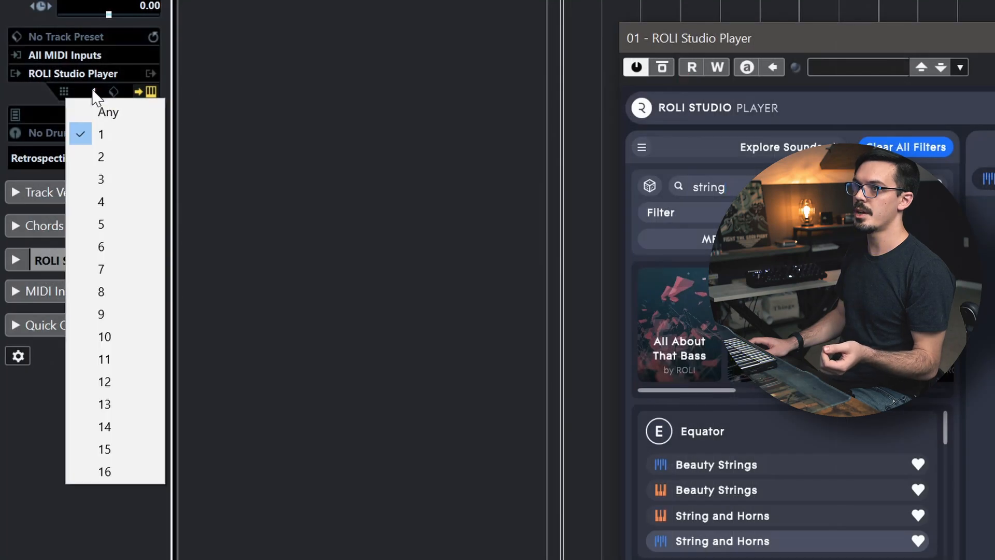
Step: Choose the MIDI channel for the ROLI Studio Player track in the Inspector
left_click(108, 112)
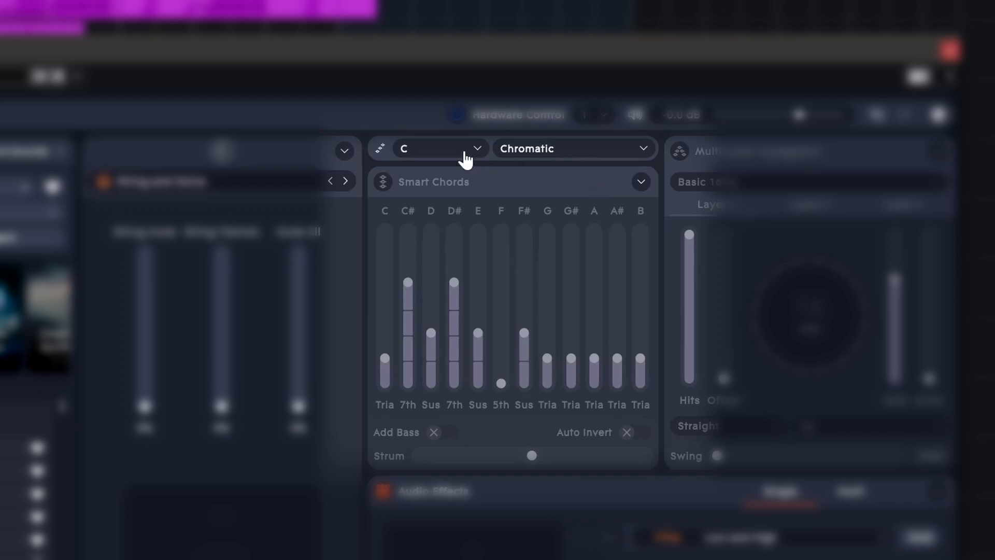
Step: Set the Smart Chords root key and raise the strum from 8% to 25%
left_click(469, 150)
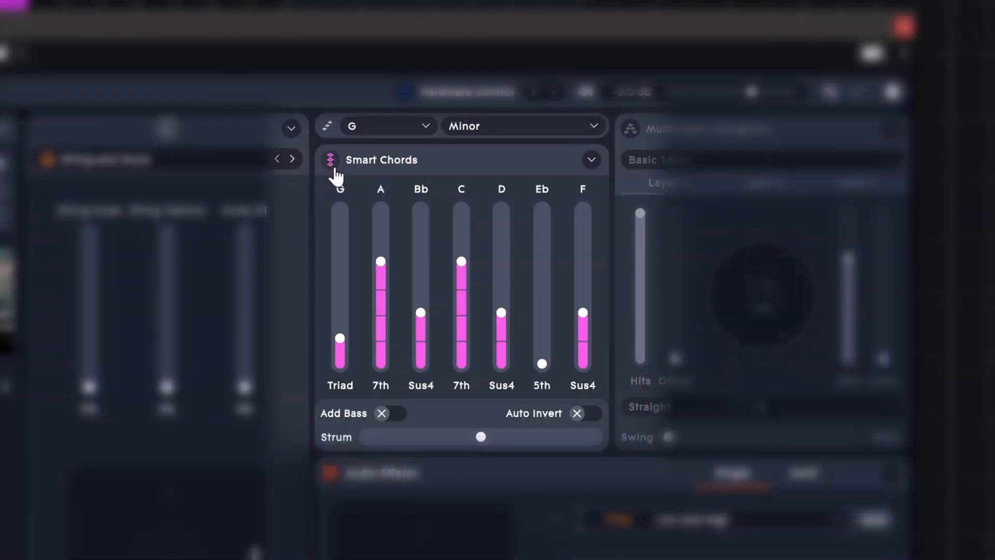
mouse_move(363, 220)
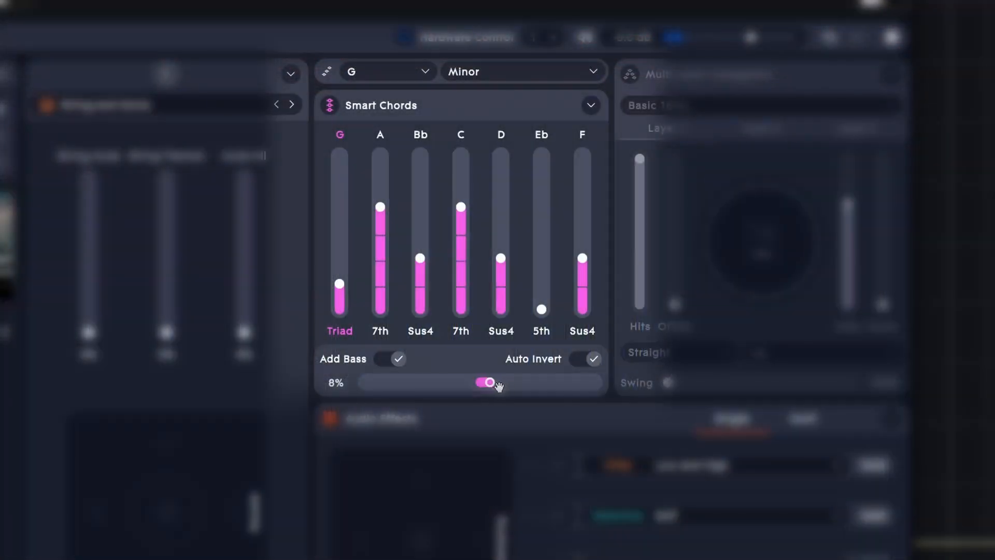
left_click_drag(490, 382, 506, 381)
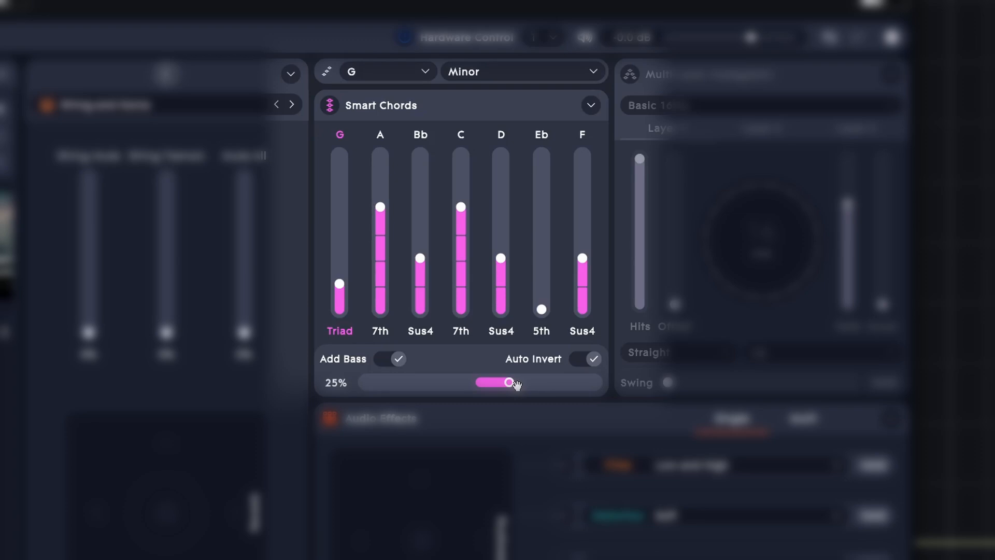
left_click_drag(509, 382, 627, 382)
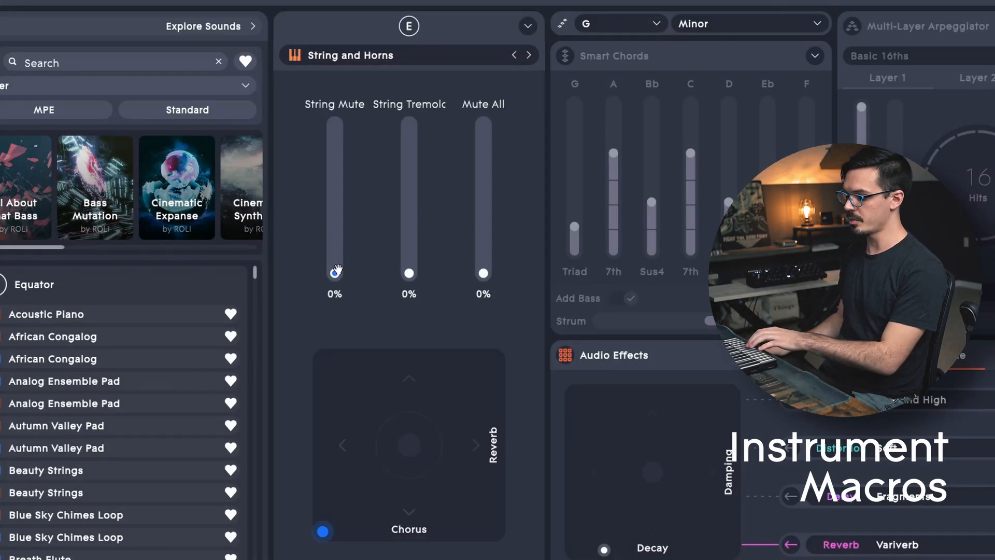
left_click_drag(334, 271, 334, 222)
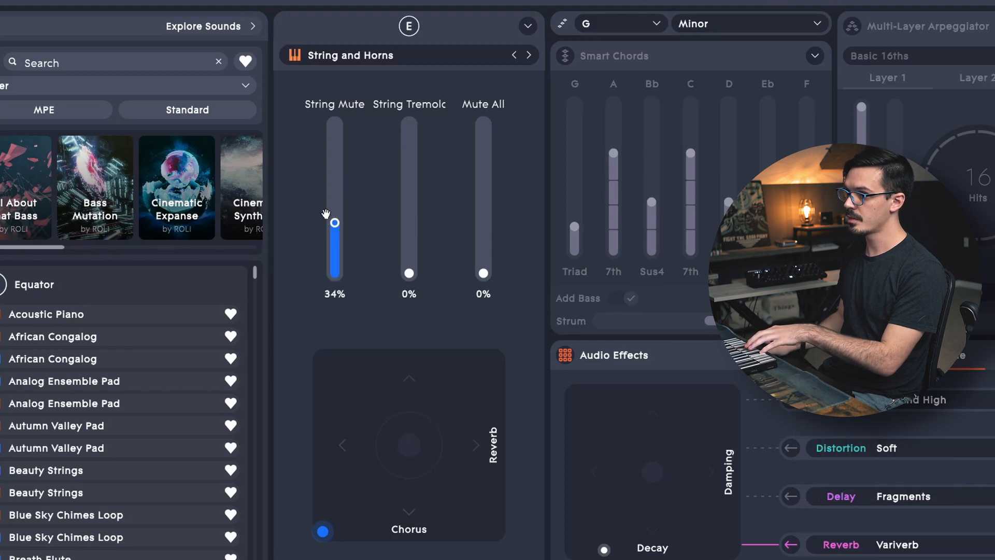
left_click_drag(334, 223, 334, 273)
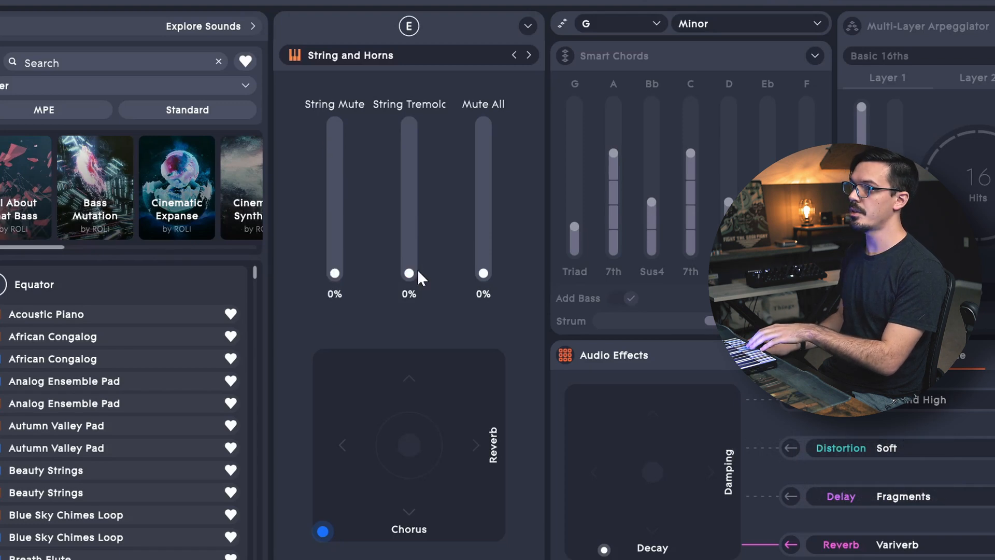
left_click_drag(409, 275, 409, 132)
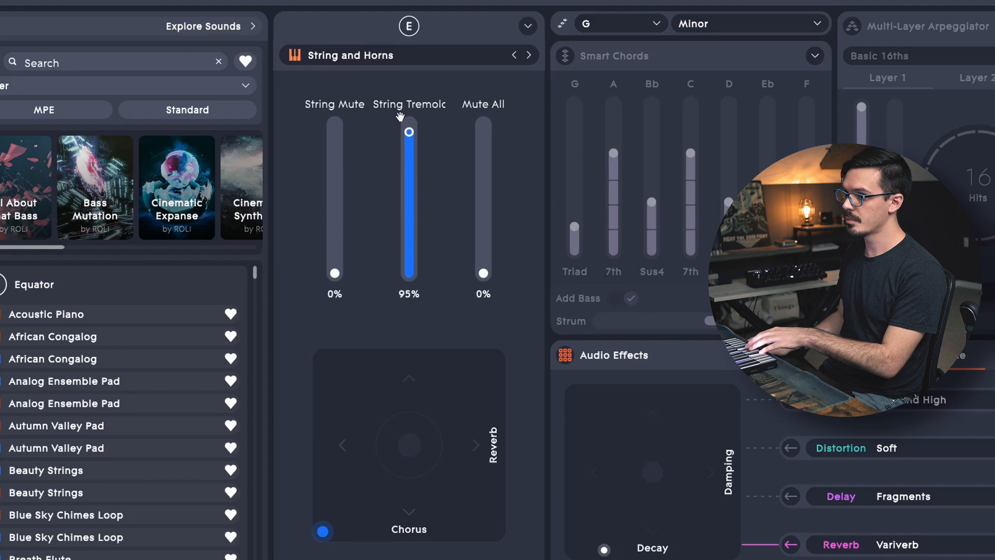
left_click_drag(410, 132, 410, 275)
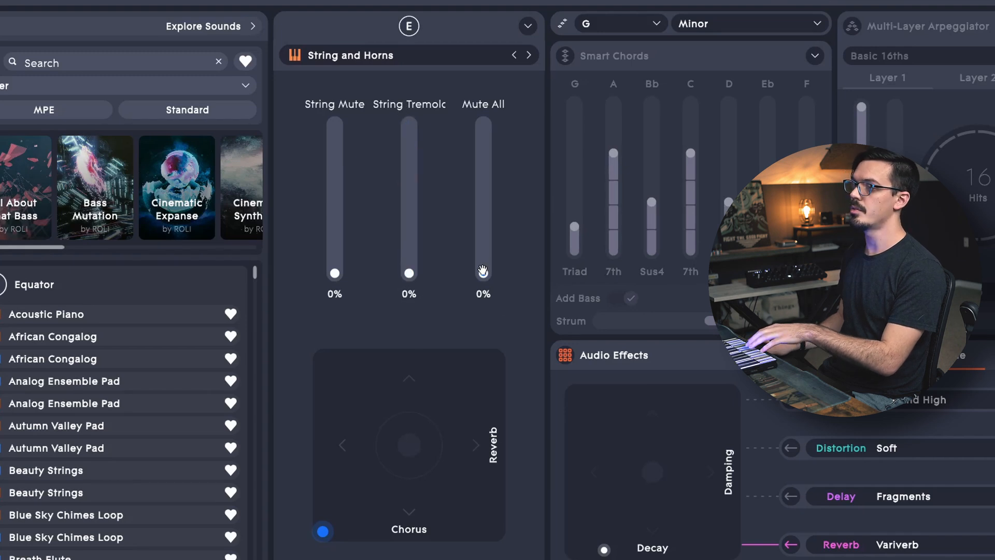
left_click_drag(483, 272, 484, 129)
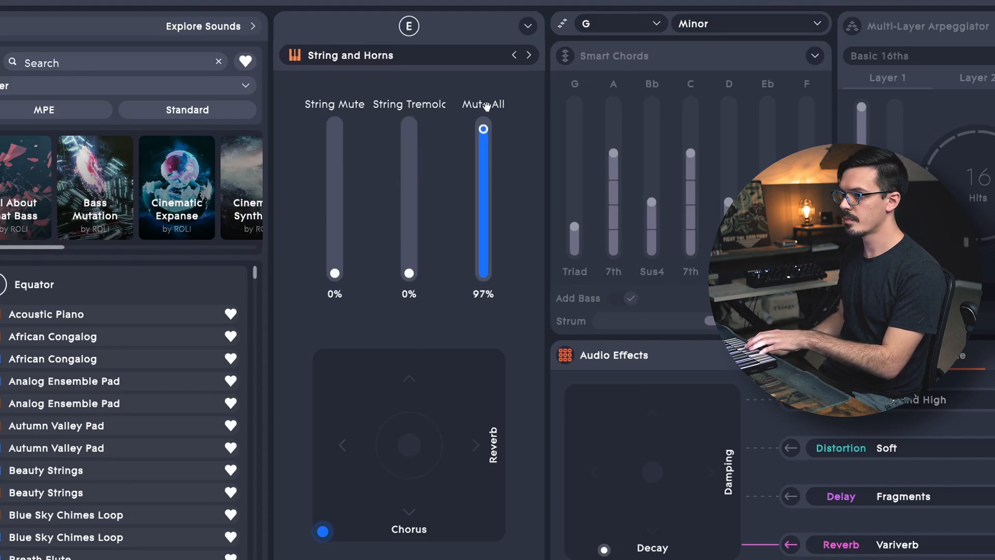
left_click_drag(484, 129, 484, 274)
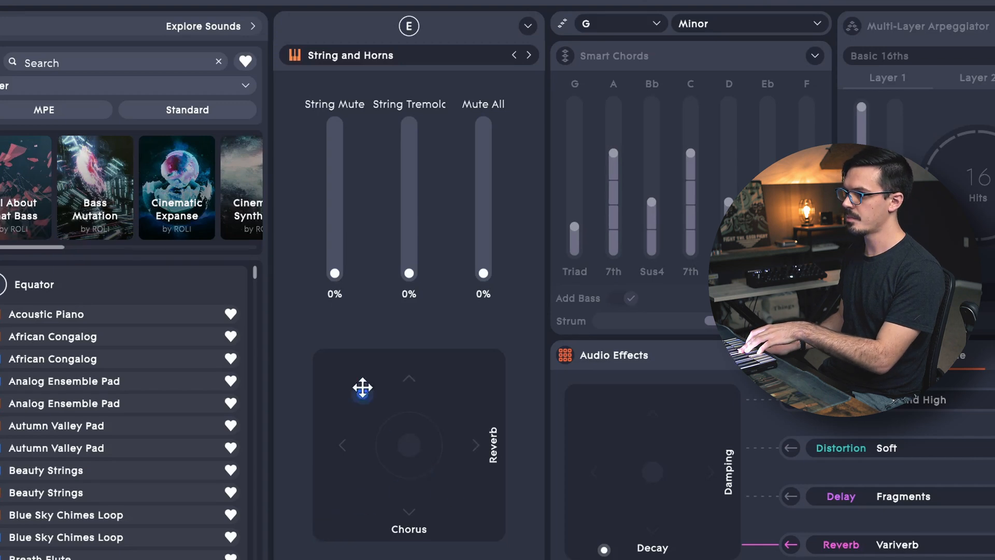
mouse_move(372, 528)
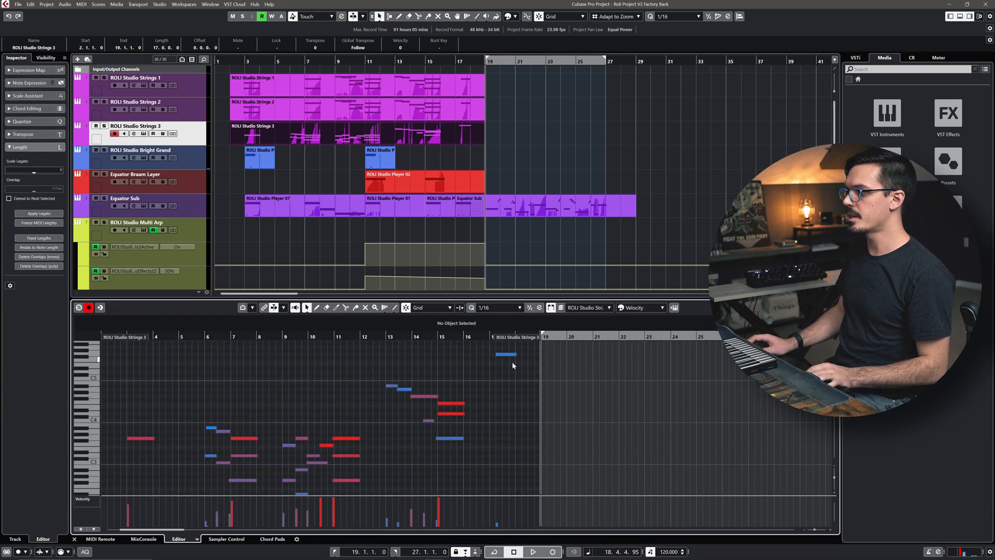
Step: Open the Multi Arp track's ROLI Studio Player with the Amplified Dark Electric Lead
left_click(505, 354)
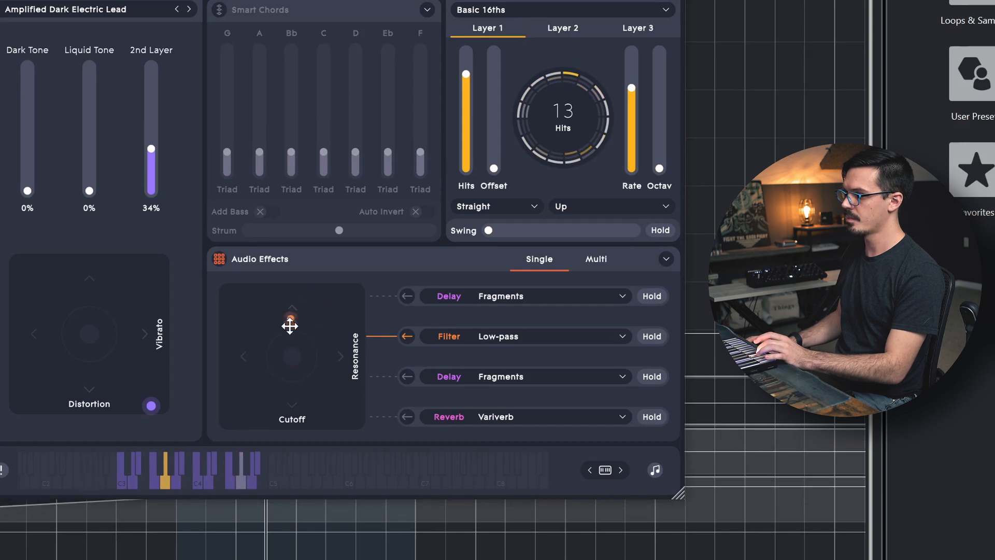
Step: Drag the Cutoff/Resonance XY pad to its lower-left minimum and close the plug-in
left_click_drag(291, 356, 244, 412)
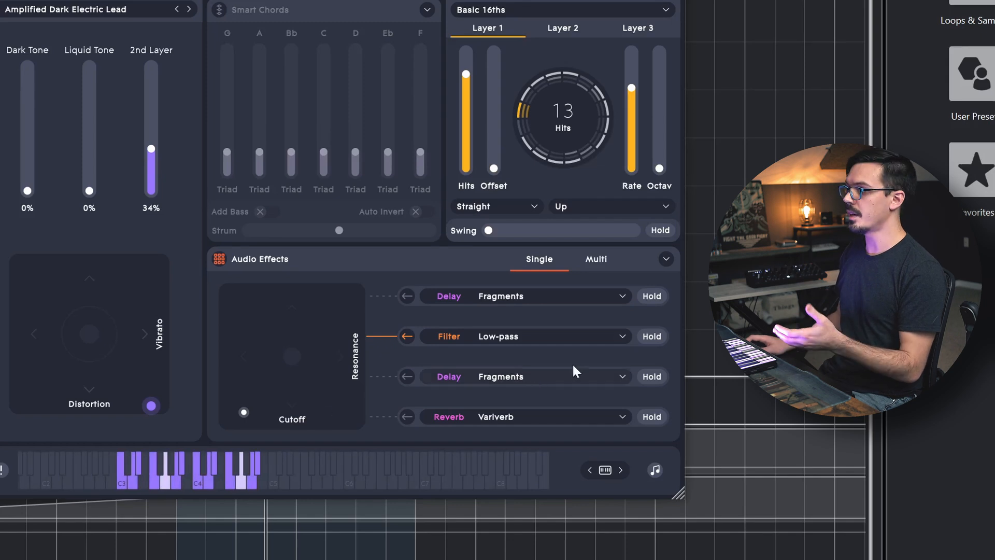
left_click(652, 336)
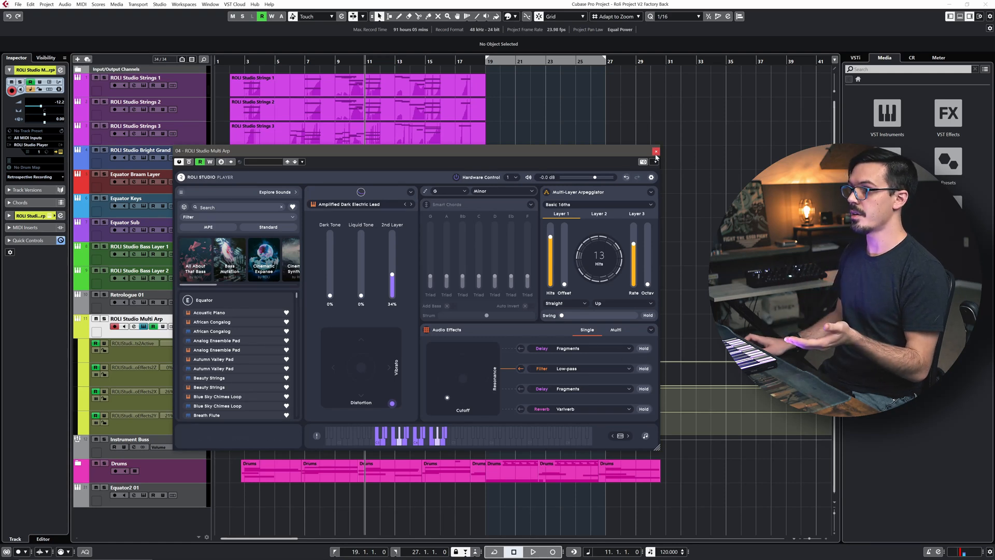
left_click(656, 152)
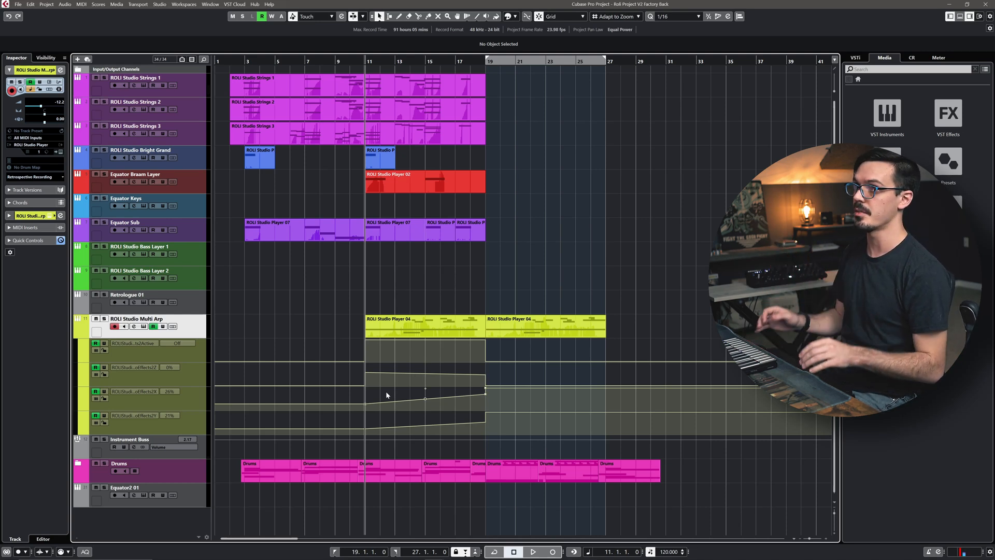
Step: Reopen the Multi Arp track's ROLI Studio Player via Edit Instrument
left_click(535, 551)
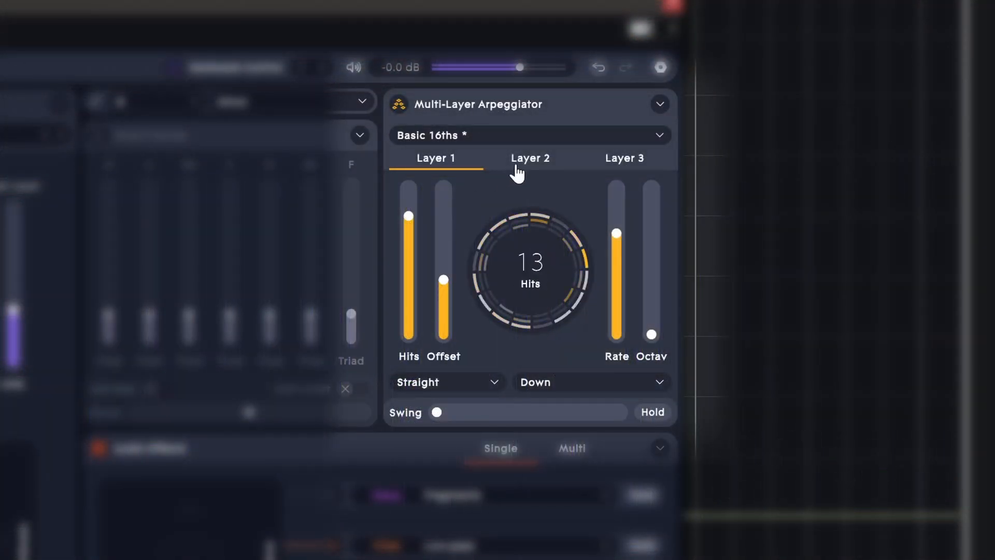
Step: Review arpeggiator Layer 2: 6 hits, Up direction, 1/16 rate
left_click(531, 158)
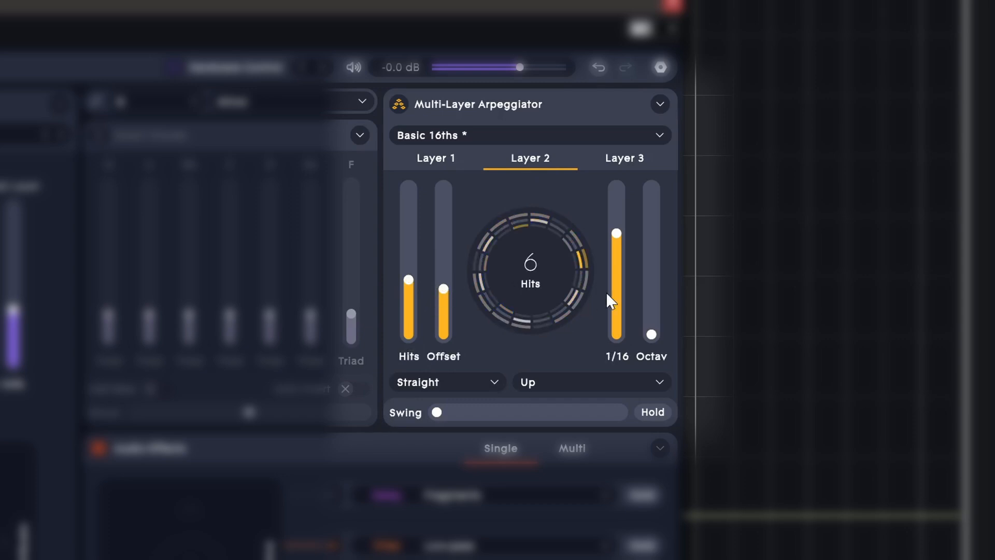
left_click(625, 158)
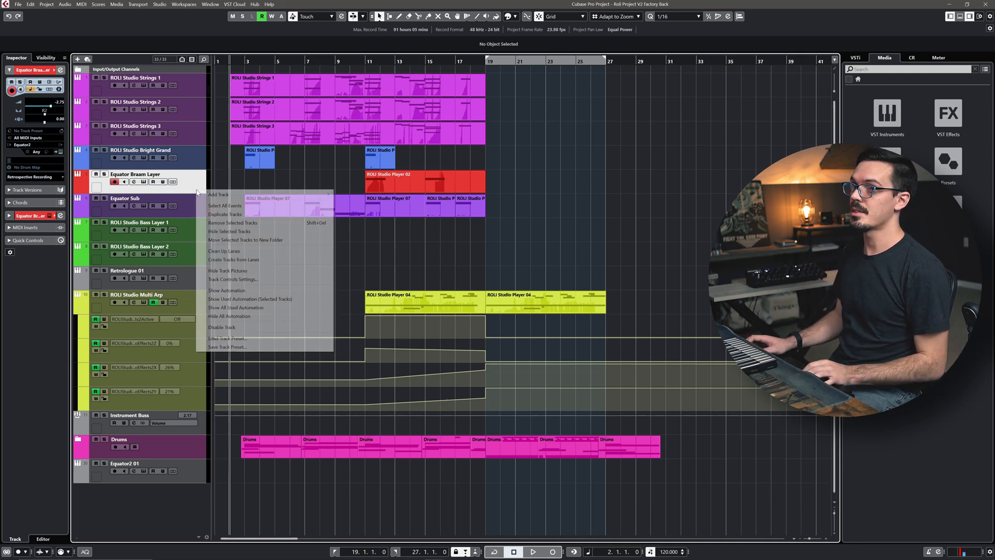
Step: Add an Equator2 instrument track from the Add Track dialog
left_click(217, 194)
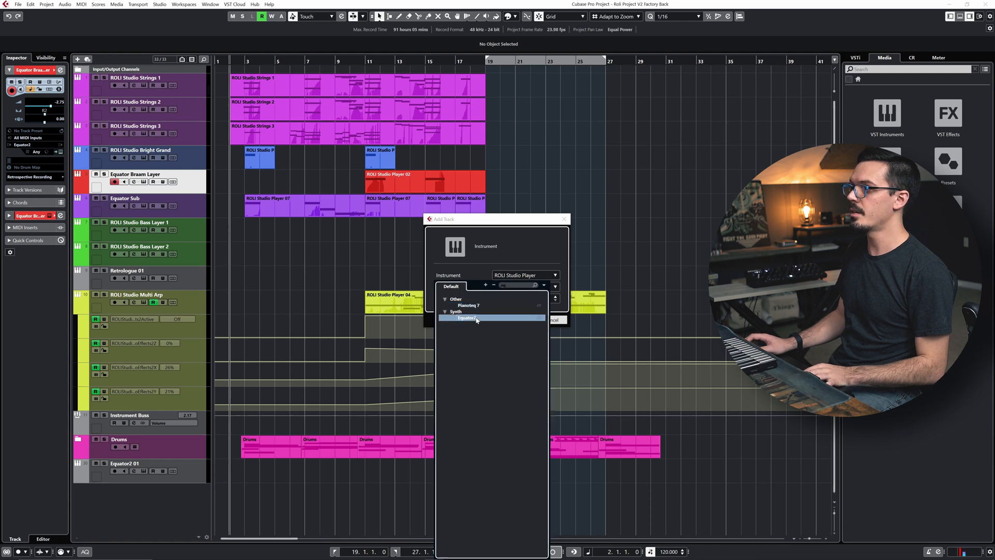
left_click(466, 318)
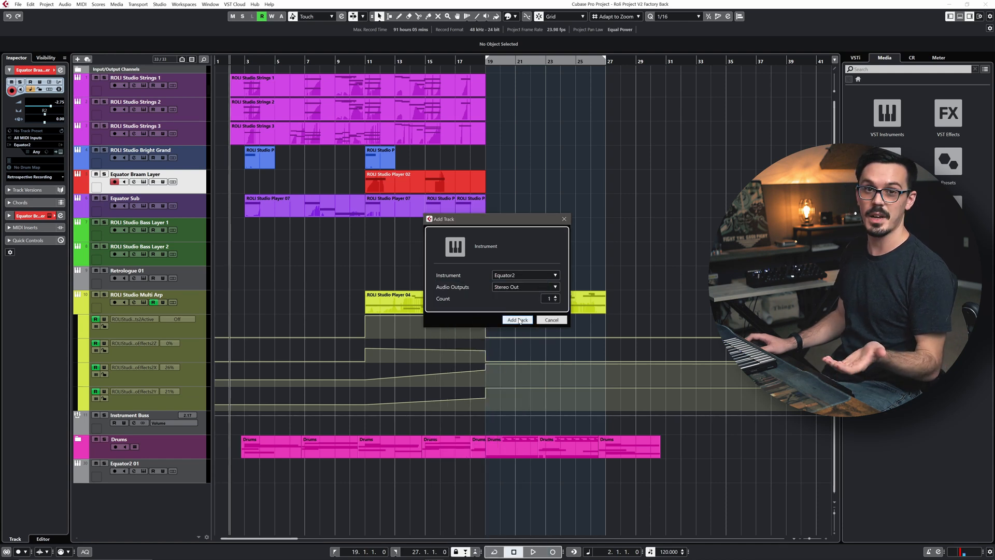
left_click(517, 320)
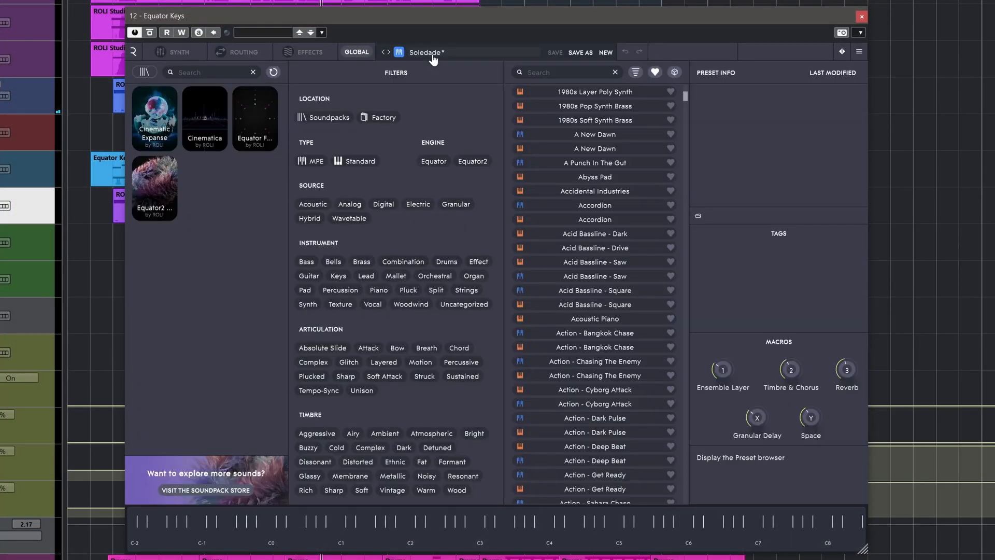
Step: Filter Equator2 presets to Factory, Digital and Keys, loading Clavi Shifter
scroll("down", 3)
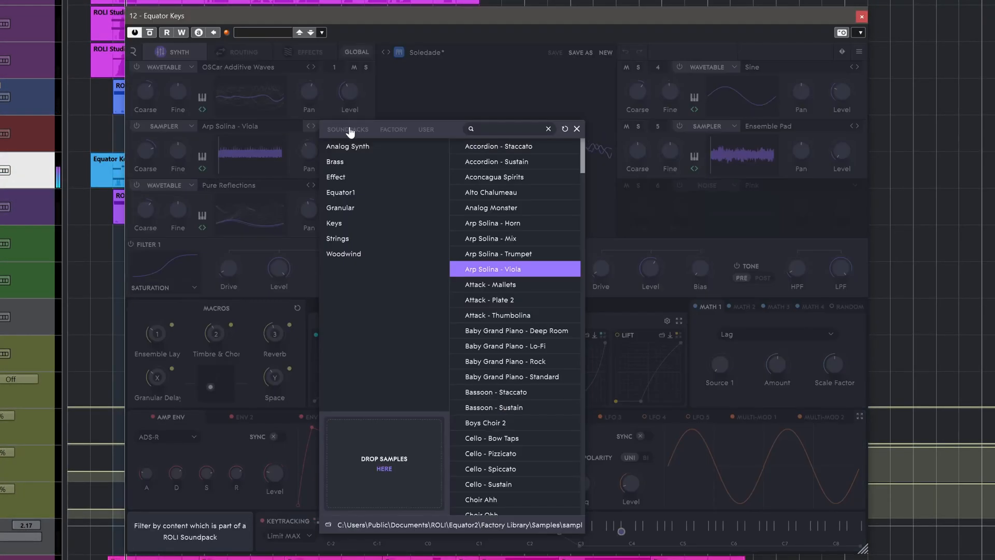
left_click(336, 177)
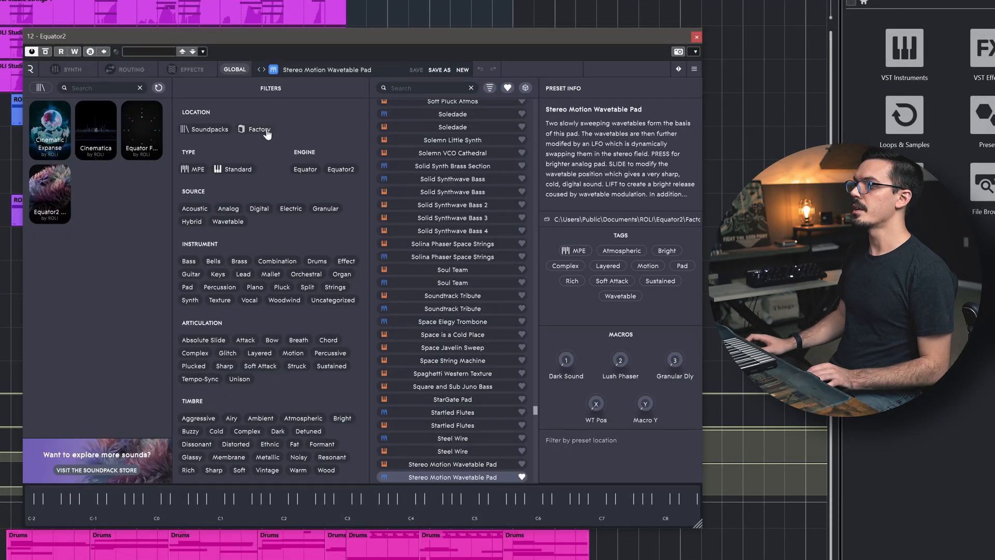
left_click(259, 128)
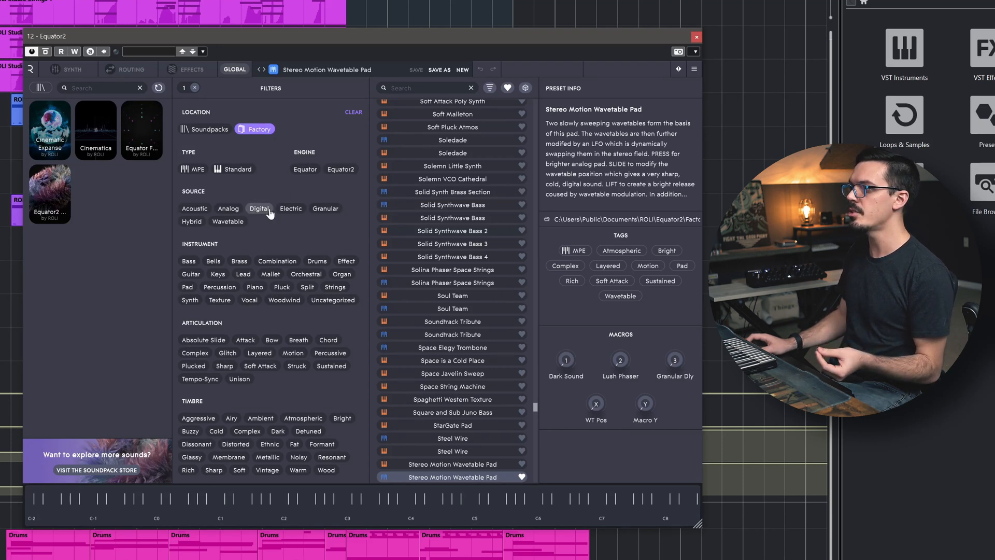
left_click(218, 274)
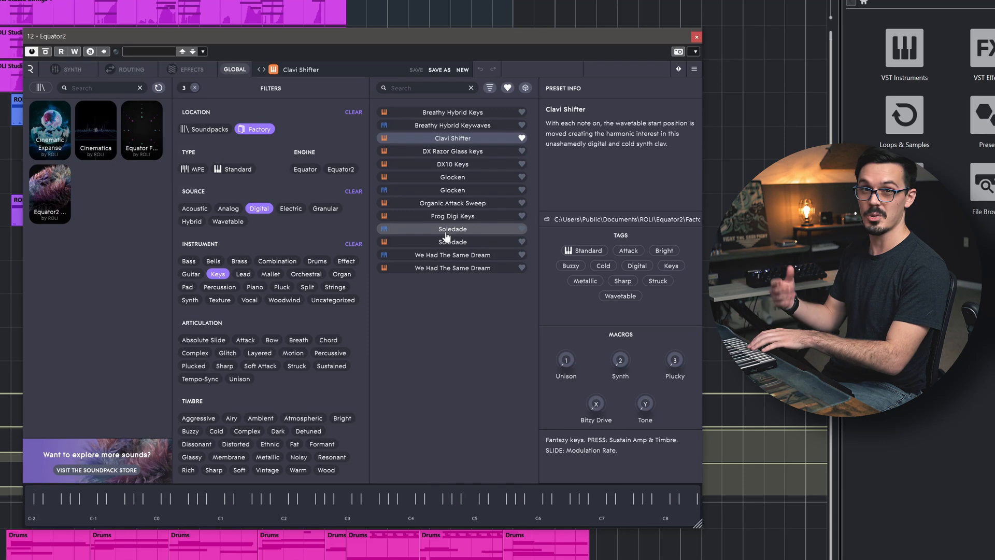
Step: Load the Soledade preset from the filtered preset list
left_click(452, 228)
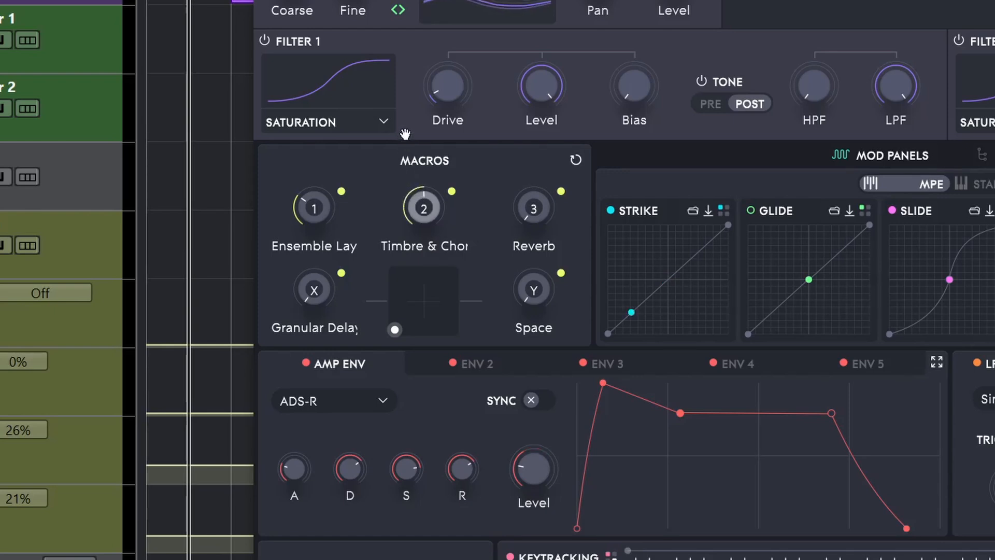
mouse_move(497, 179)
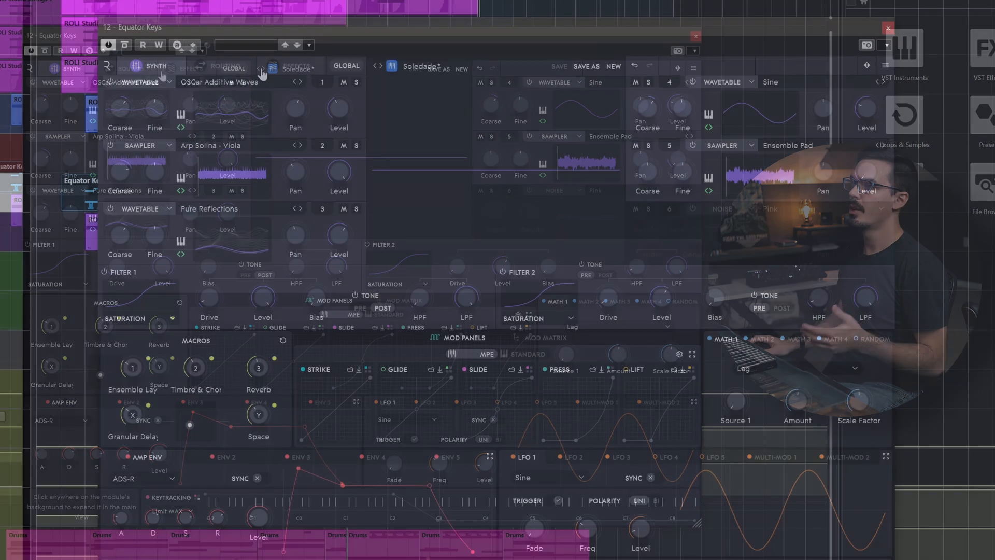
Step: Set the filters to Serial routing and view Filter 1 tone modulation connections
left_click(220, 65)
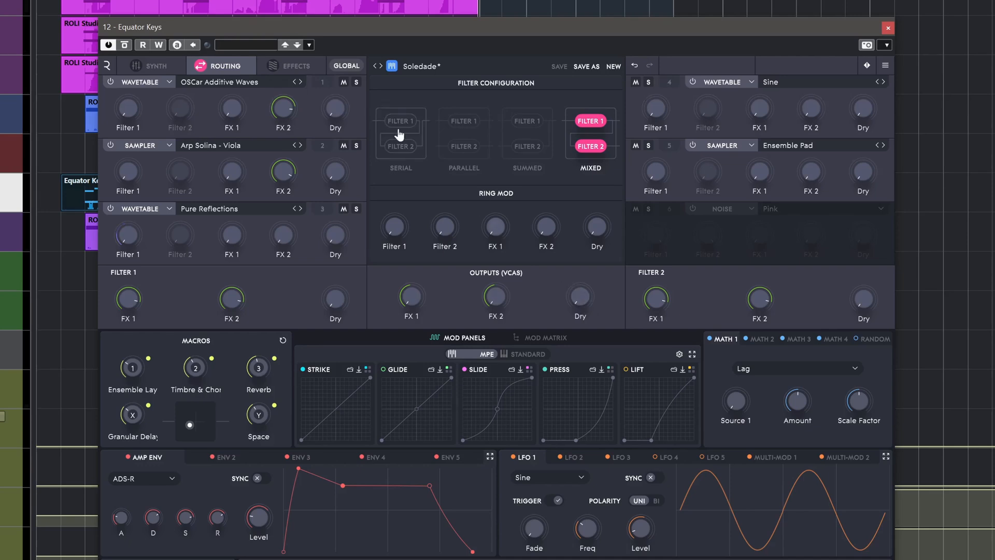
left_click(291, 66)
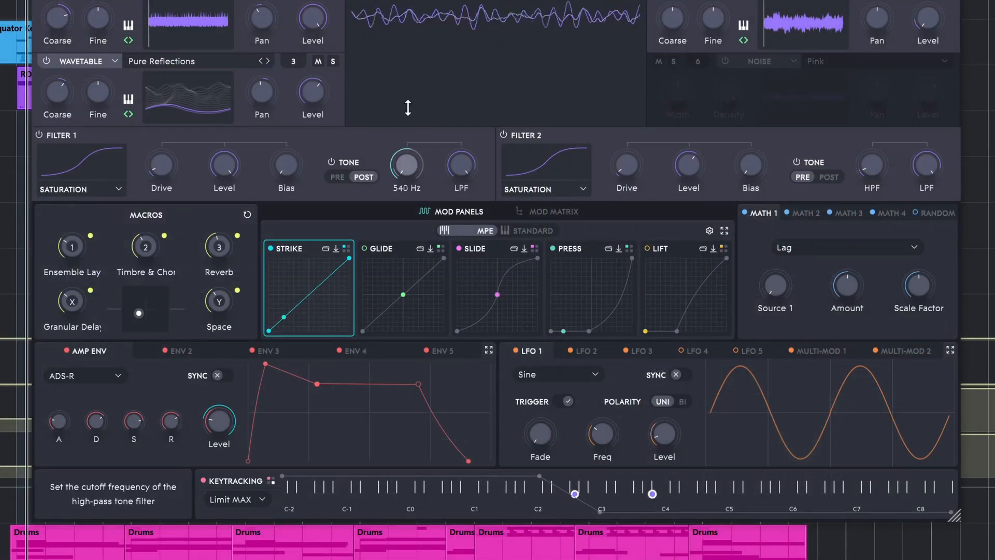
left_click(380, 248)
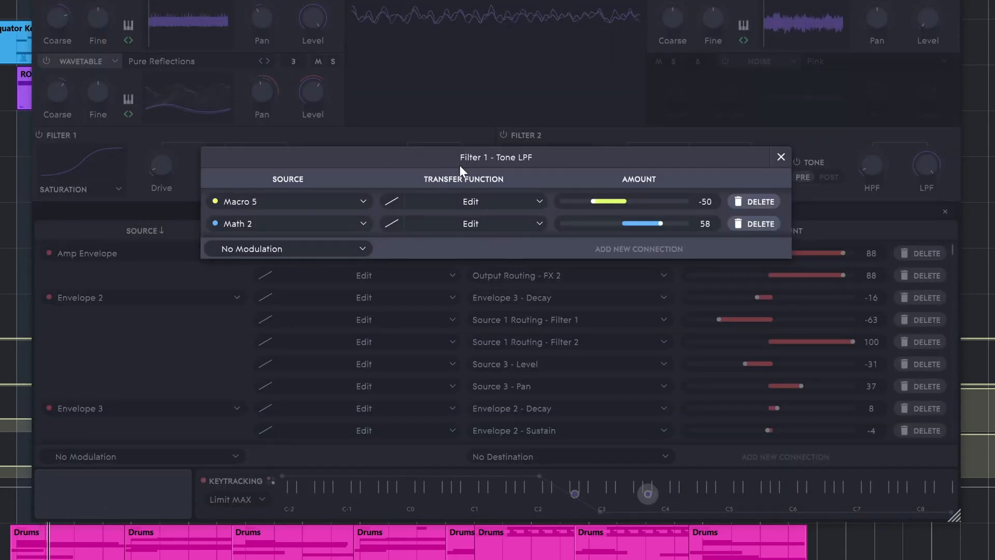
Step: Inspect the Macro 5 transfer curve, then show the MPE expression panels
left_click(471, 201)
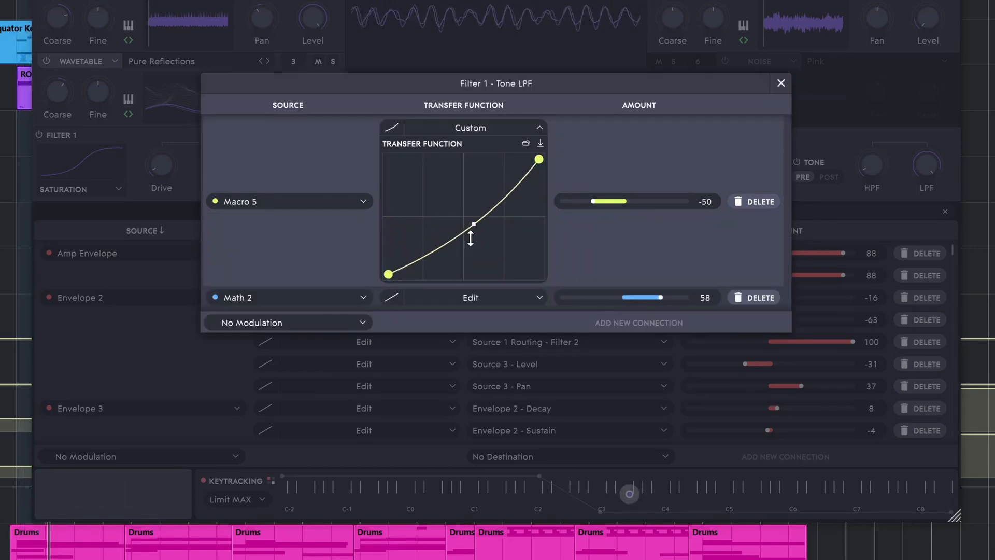
left_click(781, 83)
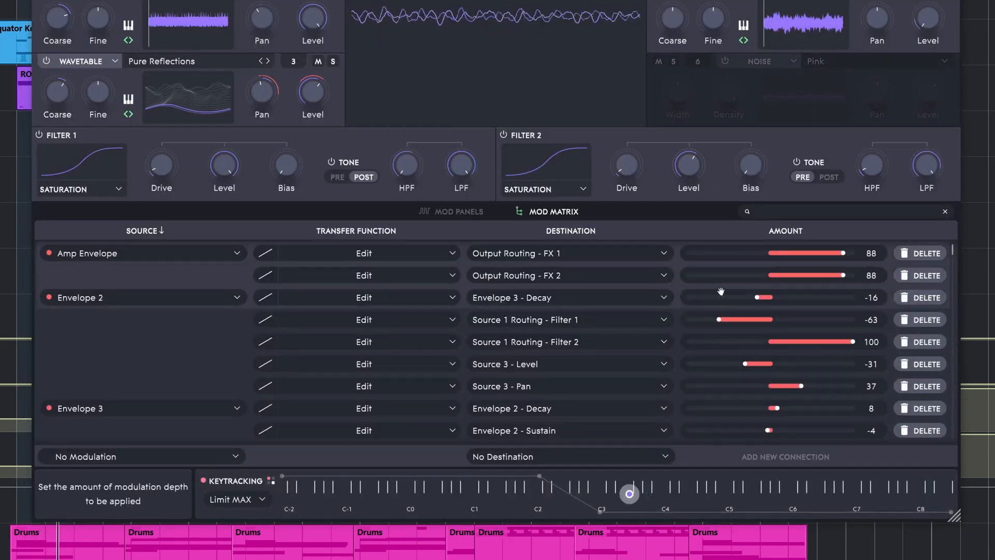
scroll("down", 3)
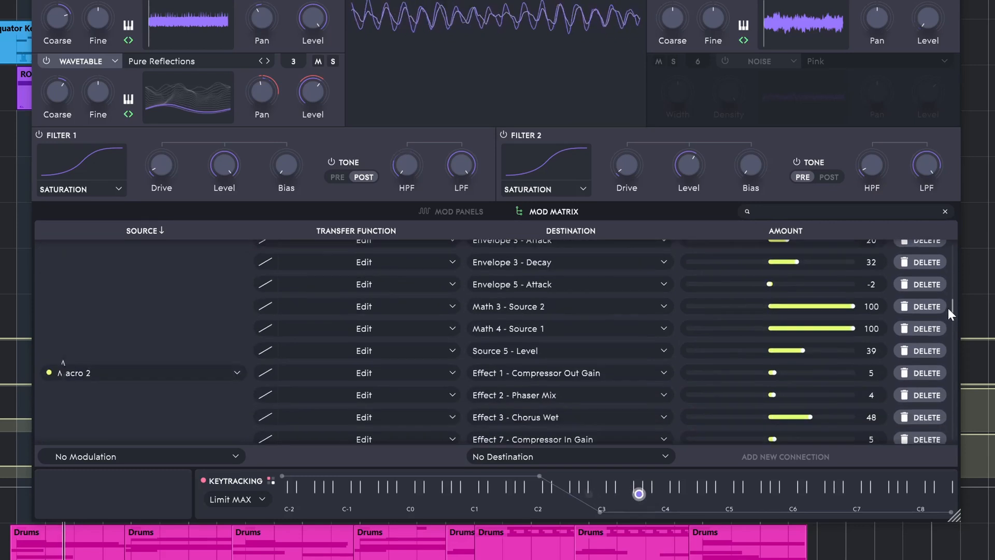
left_click(439, 212)
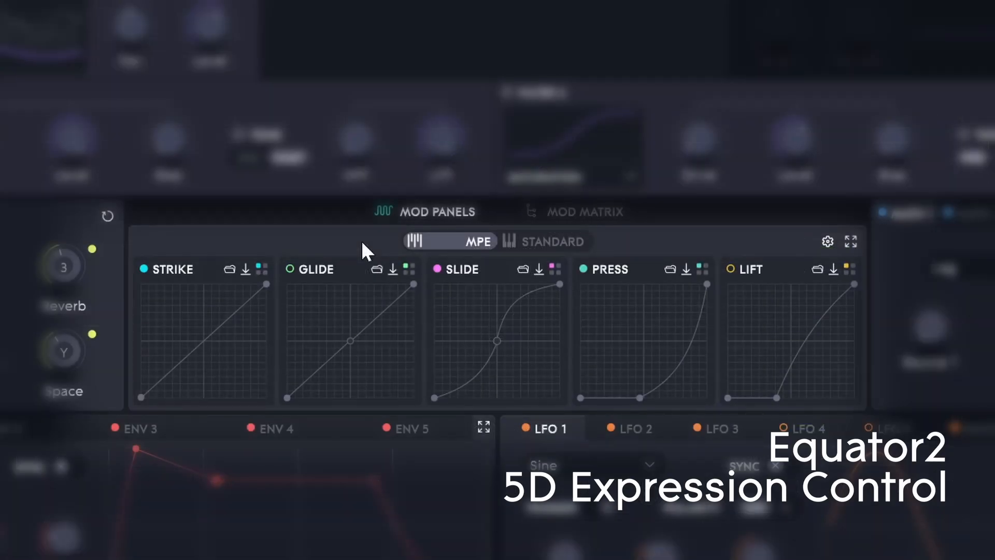